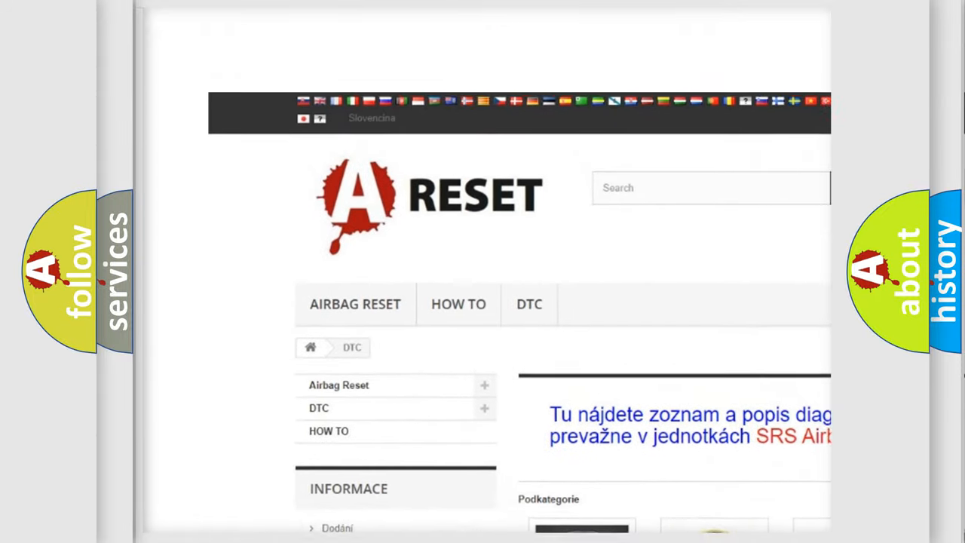
pyautogui.scroll(-3)
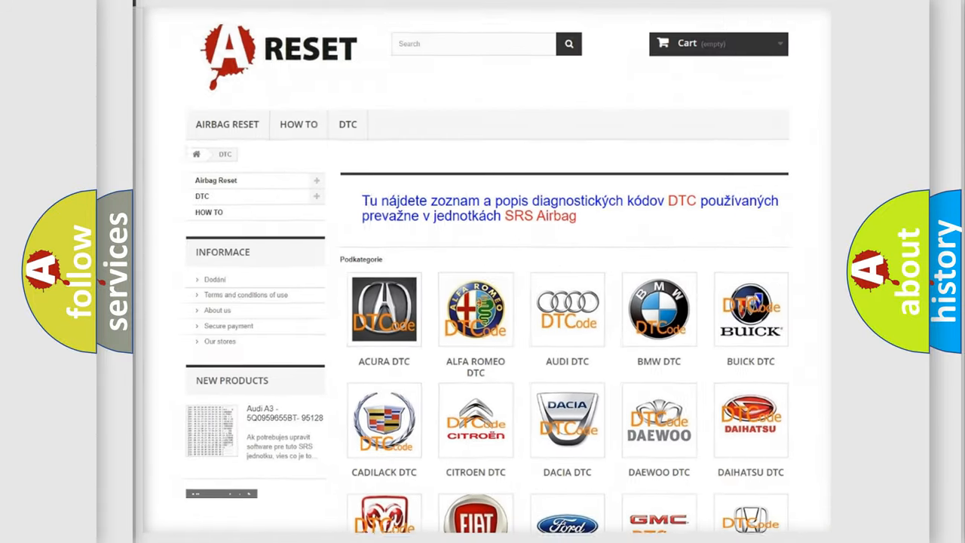
pyautogui.scroll(-3)
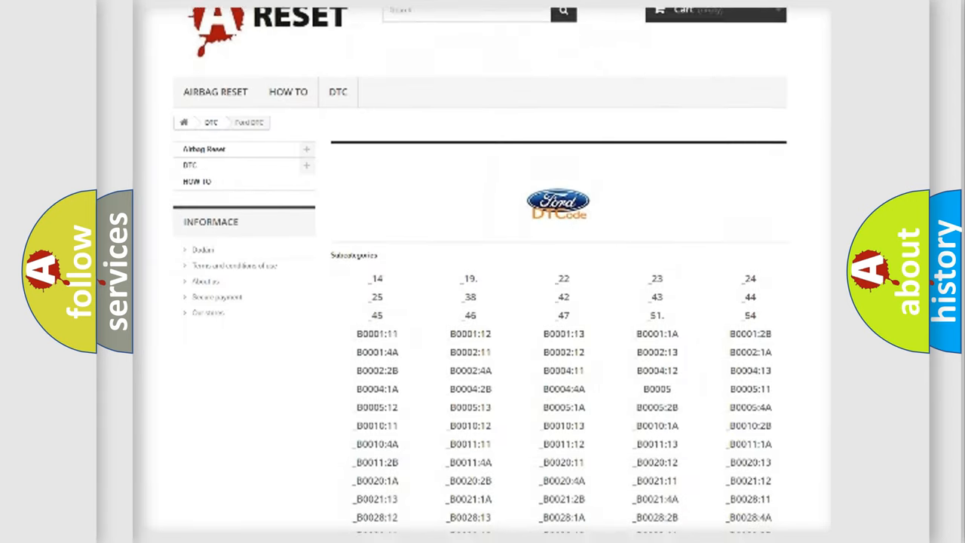
pyautogui.scroll(-3)
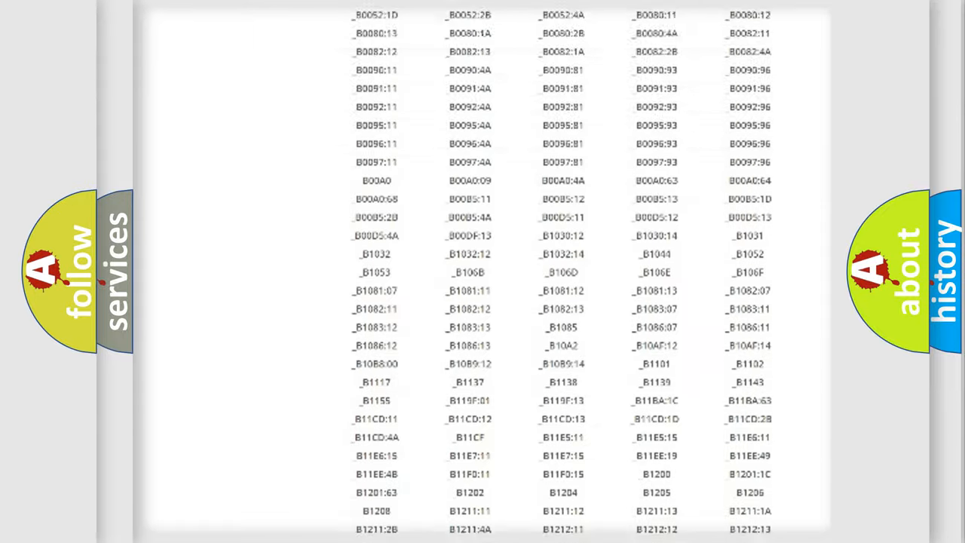